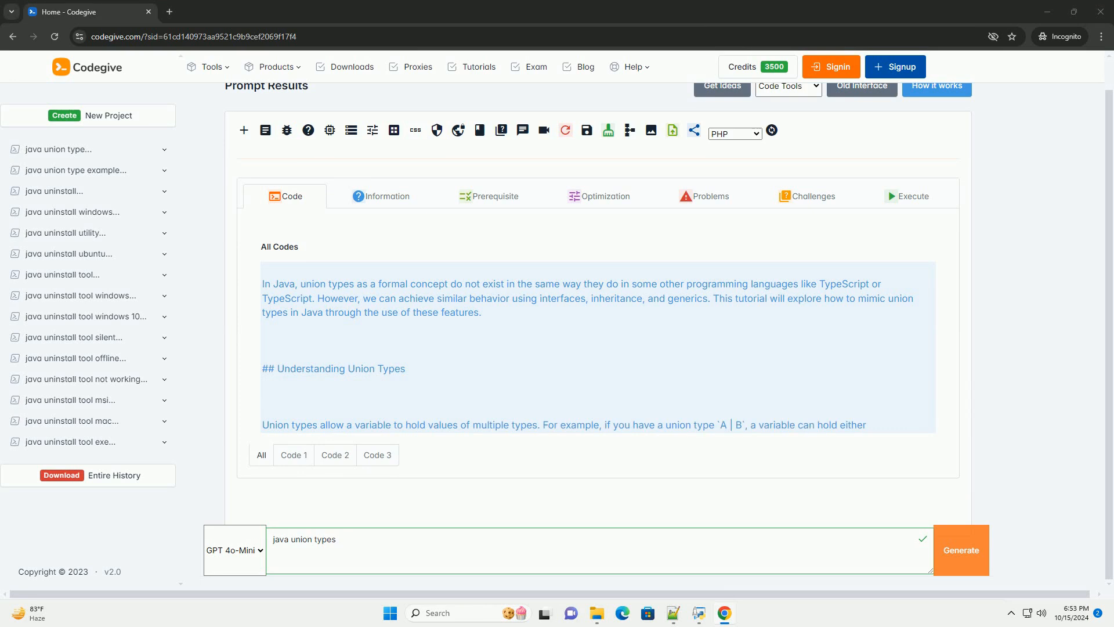
{"action": "scroll", "scroll_direction": "down", "scroll_amount": 3}
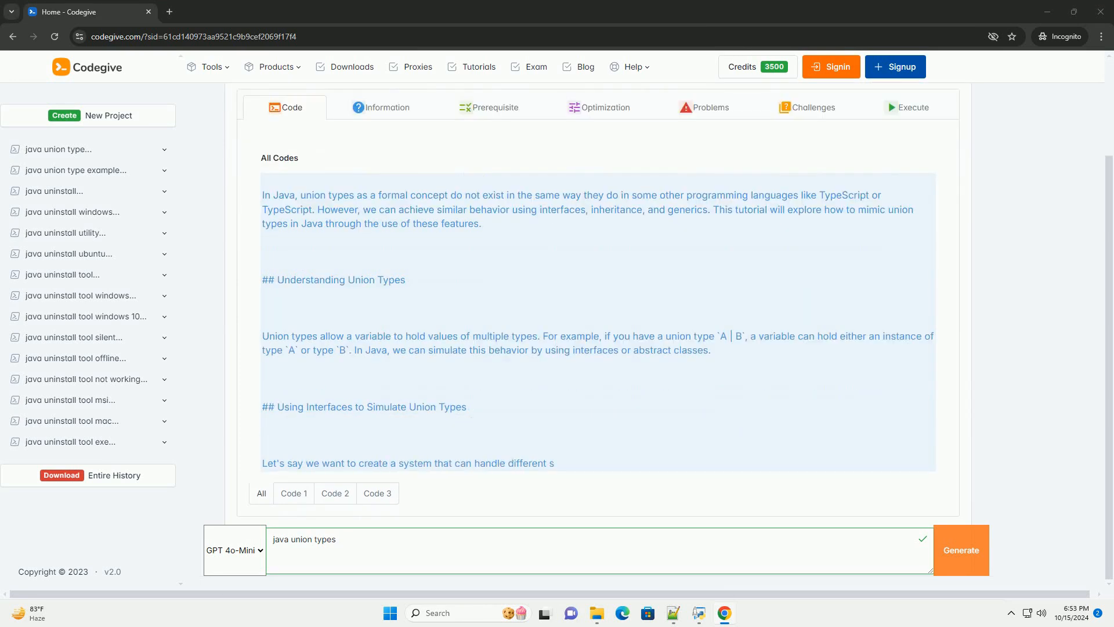
{"action": "scroll", "scroll_direction": "down", "scroll_amount": 3}
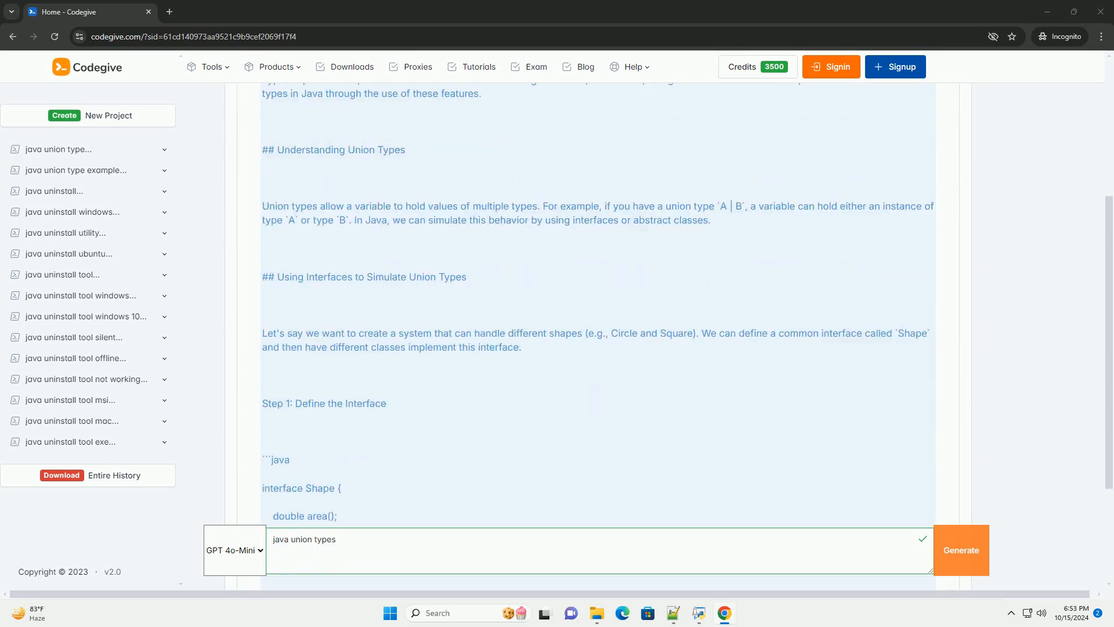
{"action": "scroll", "scroll_direction": "down", "scroll_amount": 3}
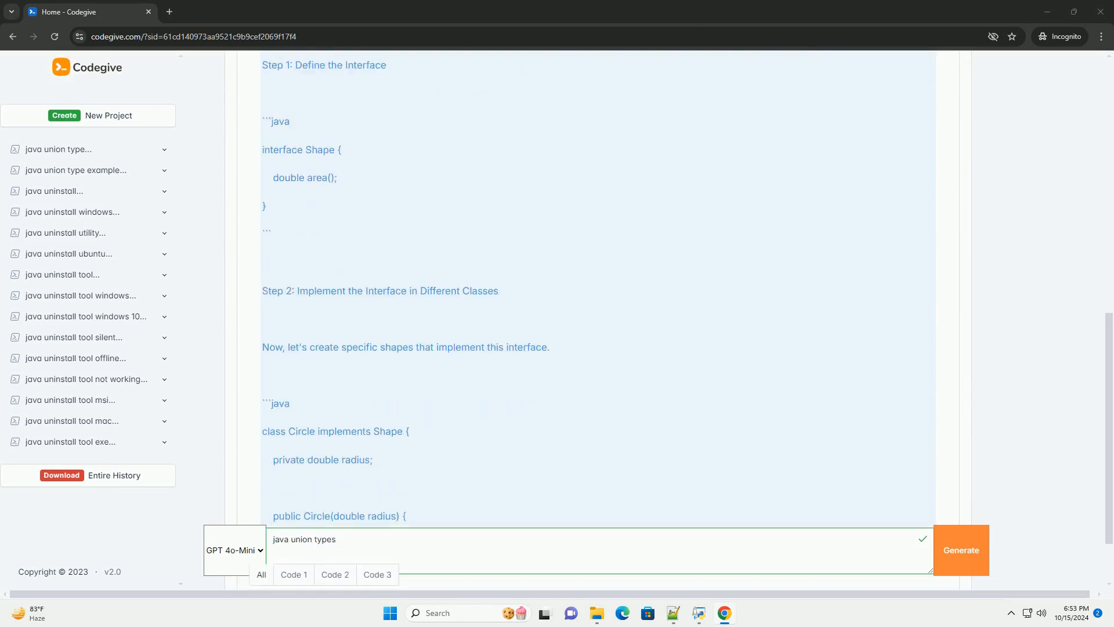
{"action": "scroll", "scroll_direction": "down", "scroll_amount": 3}
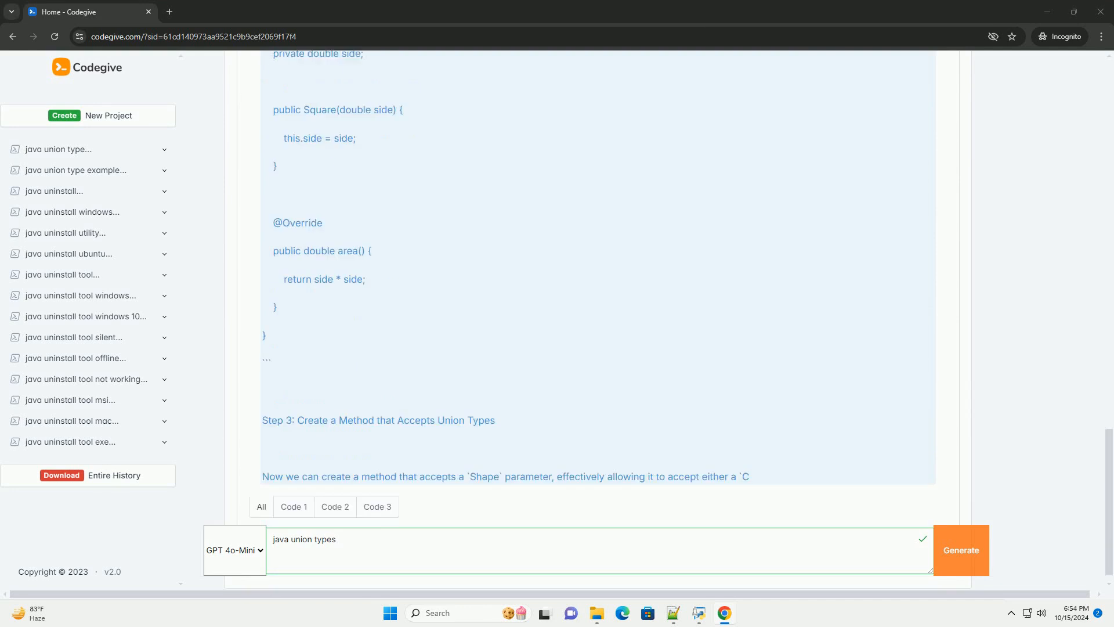
{"action": "scroll", "scroll_direction": "down", "scroll_amount": 3}
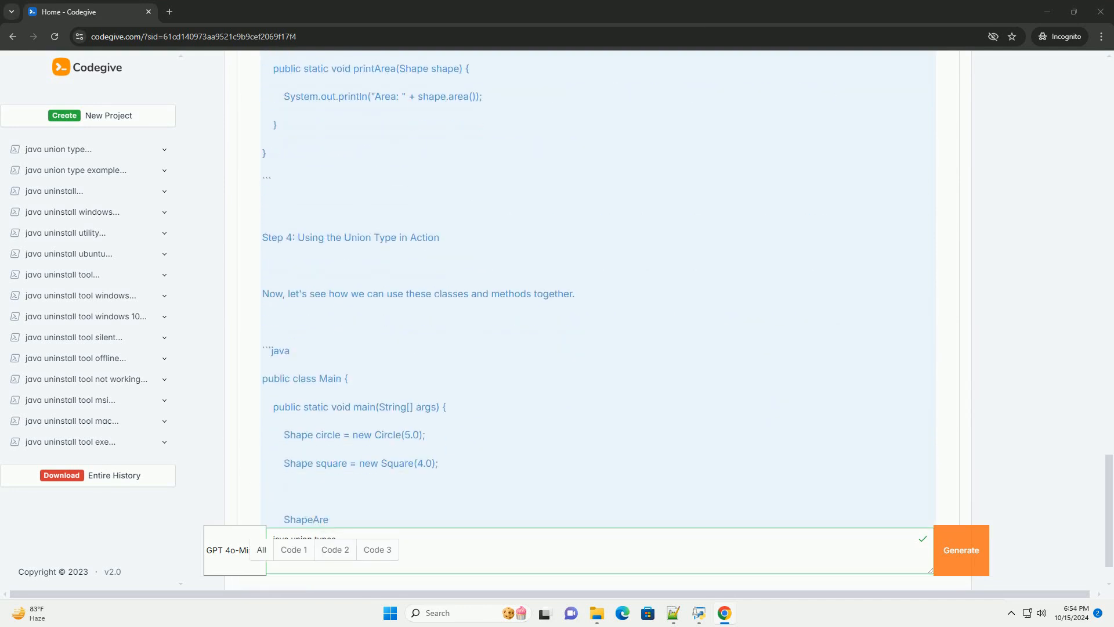
{"action": "scroll", "scroll_direction": "down", "scroll_amount": 3}
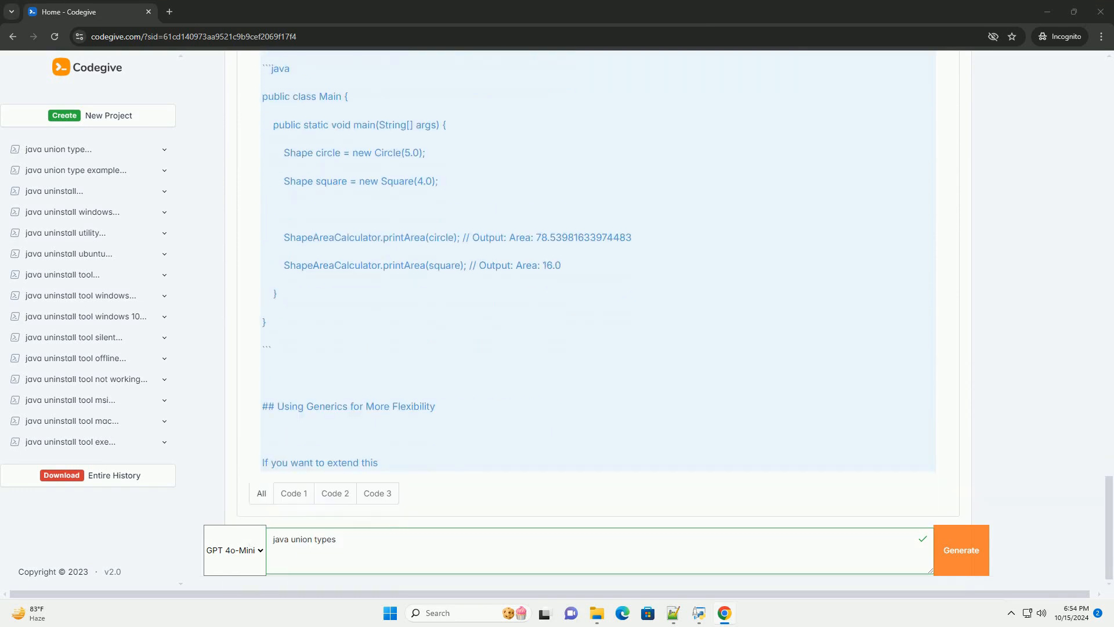
{"action": "scroll", "scroll_direction": "down", "scroll_amount": 3}
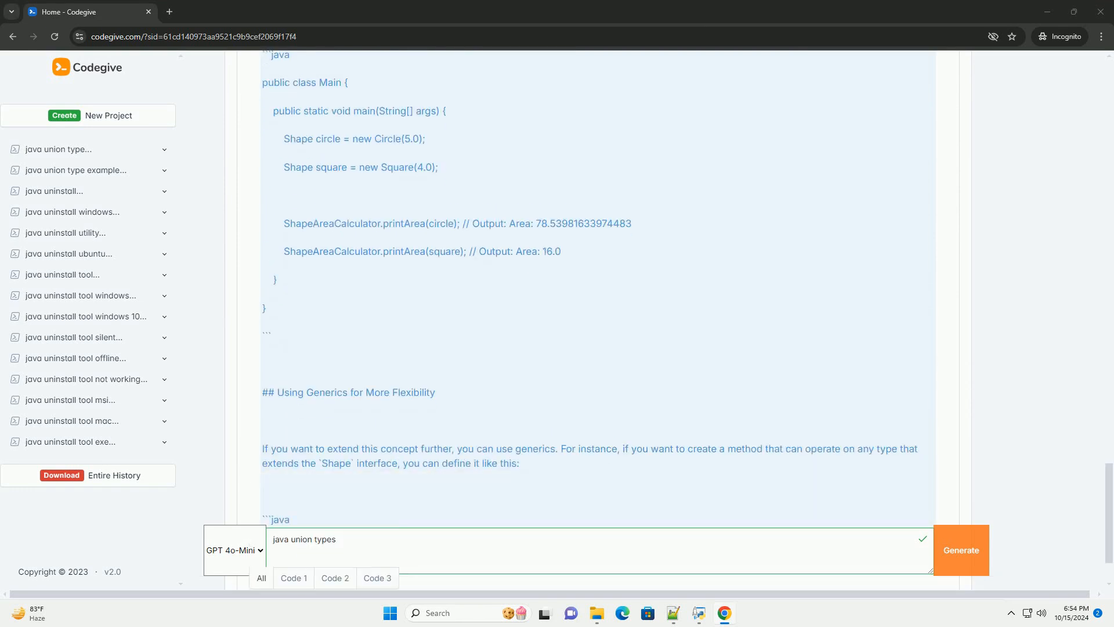
{"action": "scroll", "scroll_direction": "down", "scroll_amount": 3}
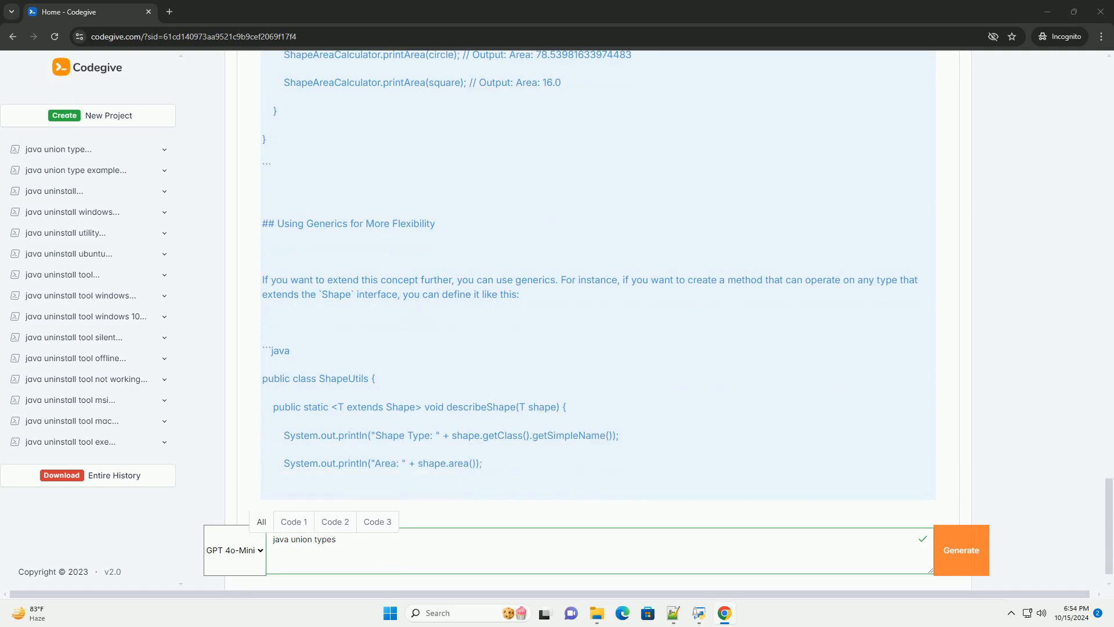
{"action": "scroll", "scroll_direction": "down", "scroll_amount": 3}
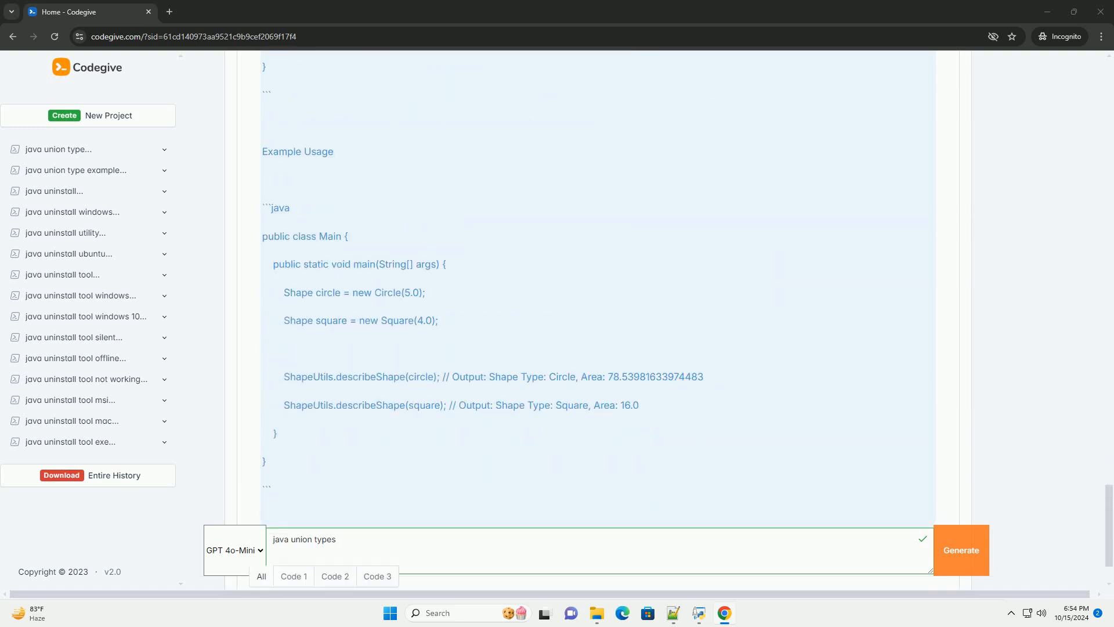
{"action": "scroll", "scroll_direction": "down", "scroll_amount": 3}
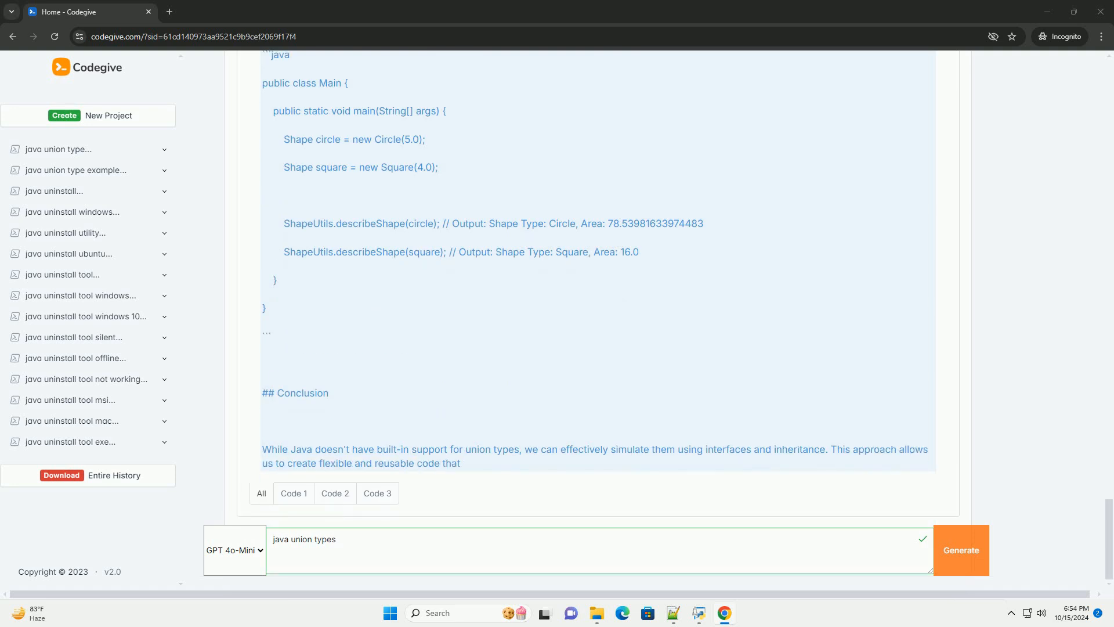
{"action": "scroll", "scroll_direction": "down", "scroll_amount": 3}
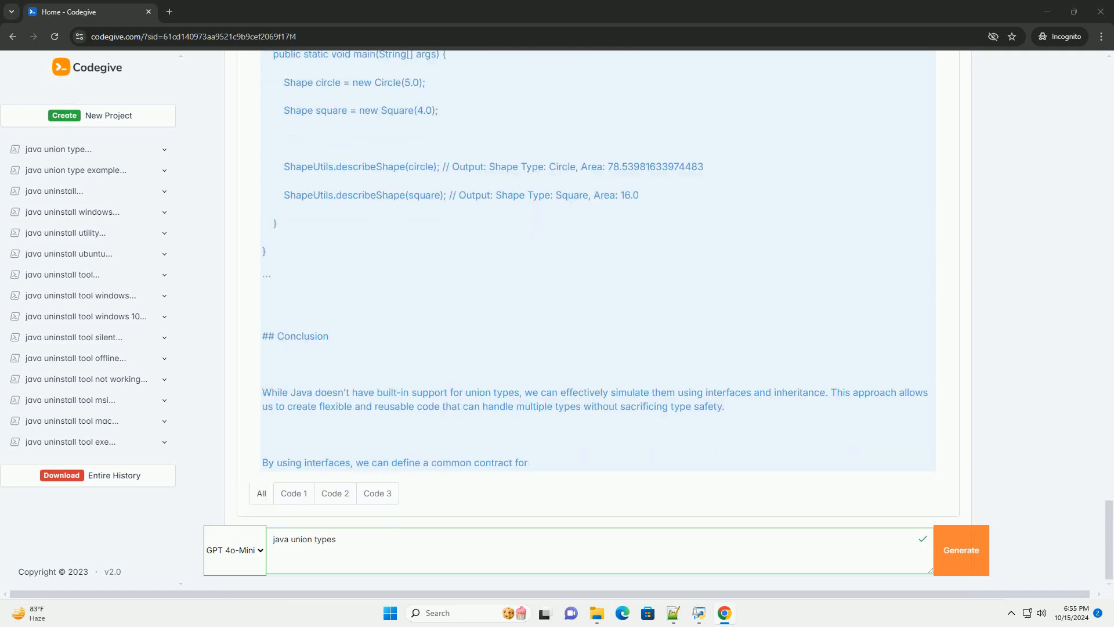